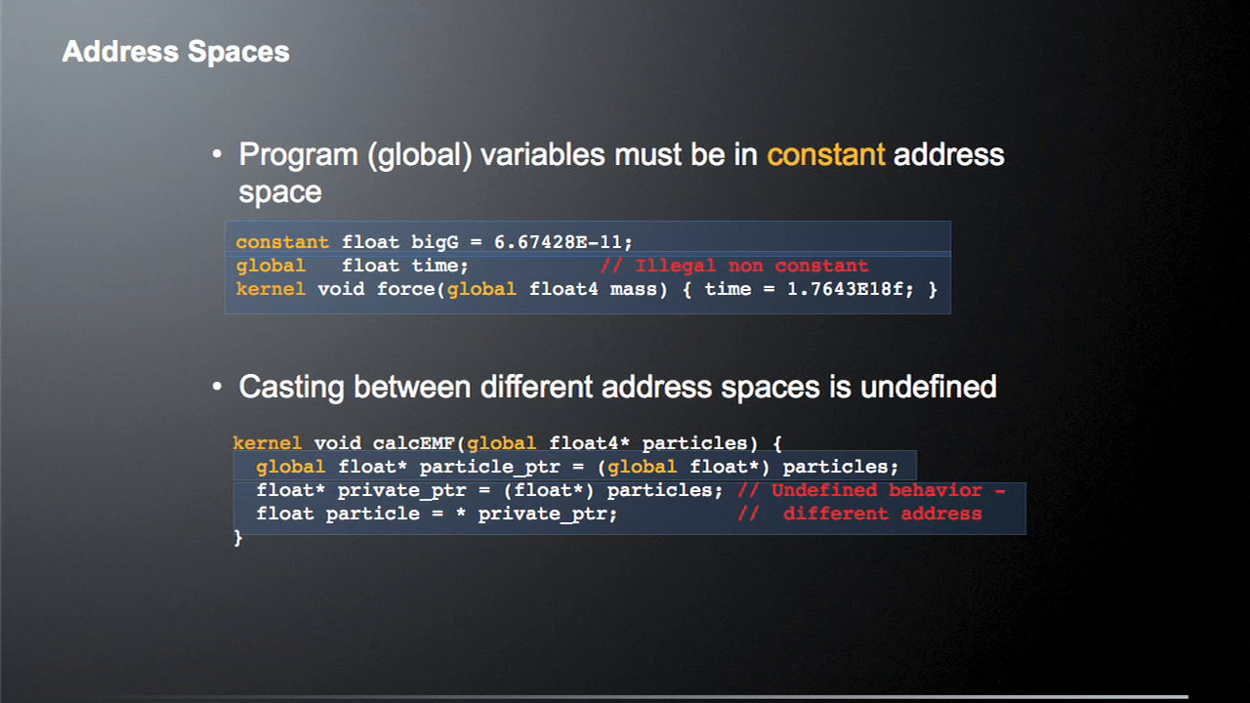
- Advance the slideshow from Address Spaces to the Conversions slide on C99 rules and rounding pitfalls
key(Right)
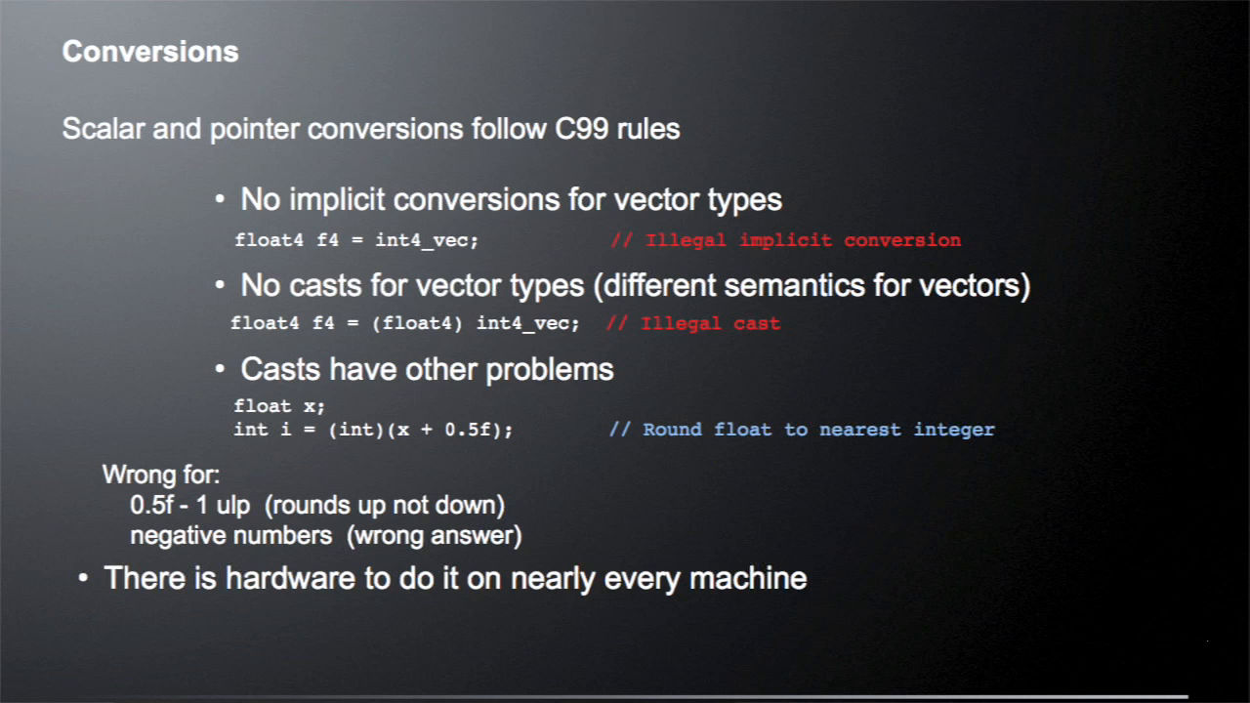
key(Right)
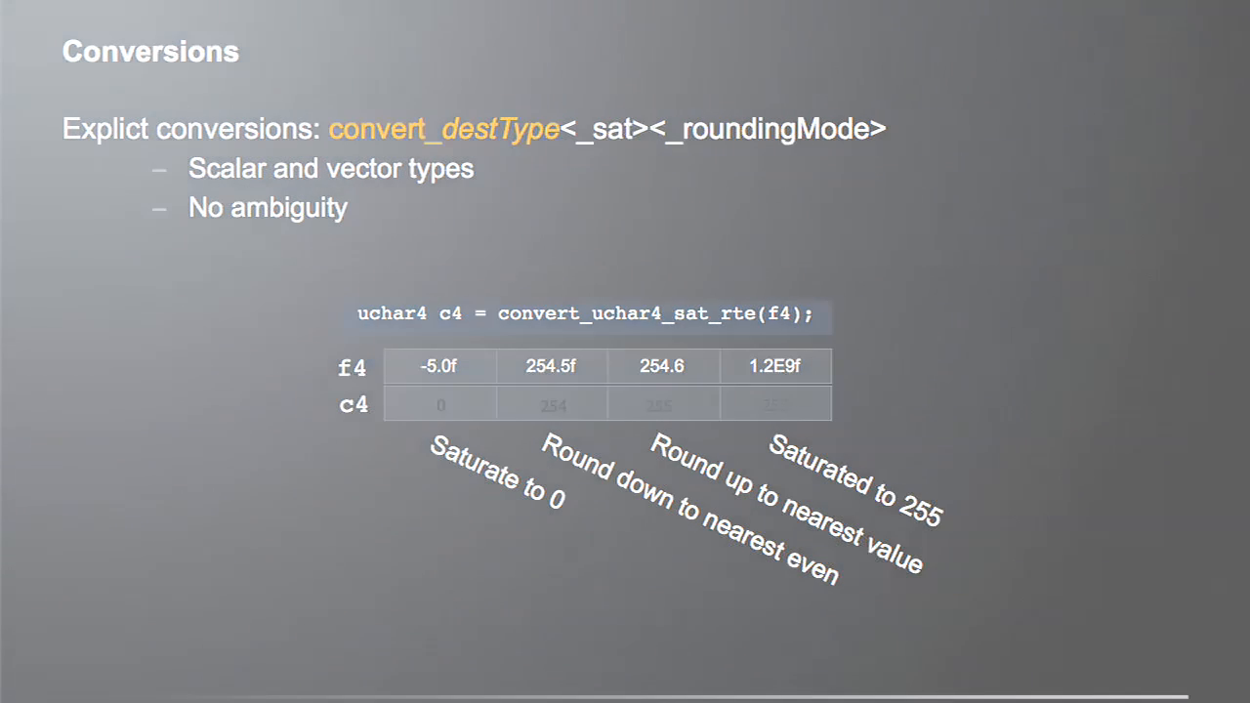
- Advance to the 'Reinterpret Data: as_typen' slide with the select built-in example
key(Right)
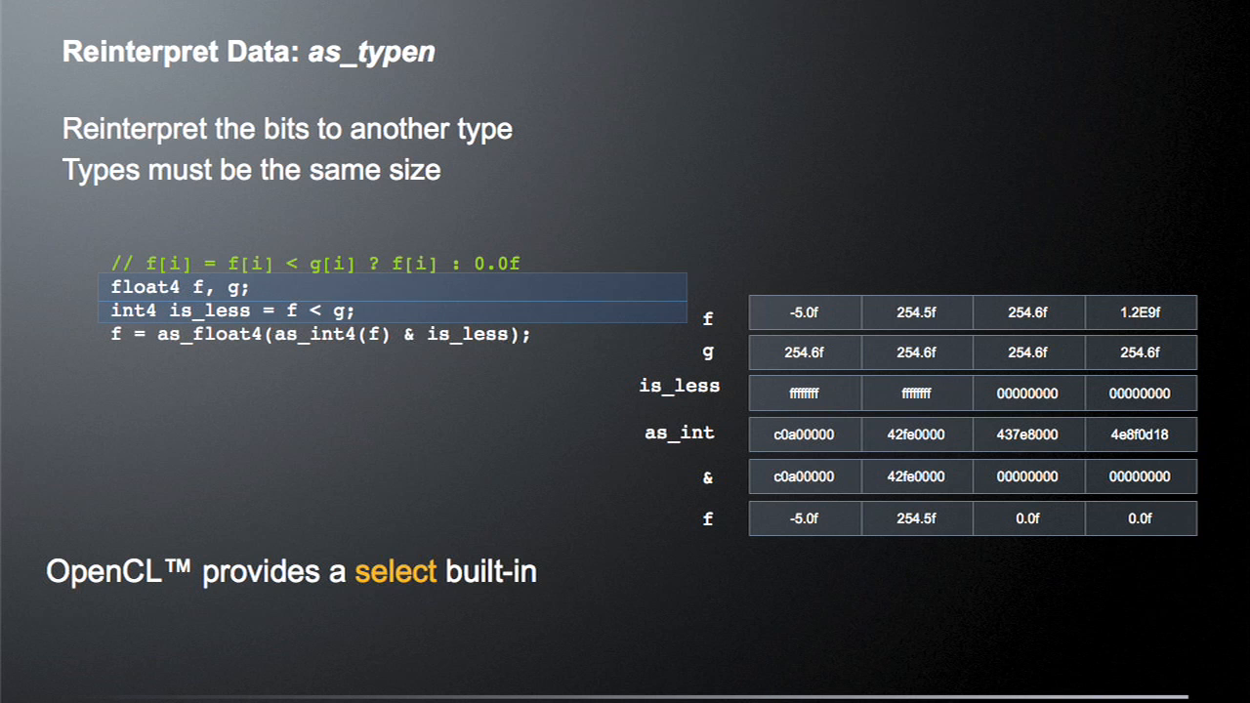